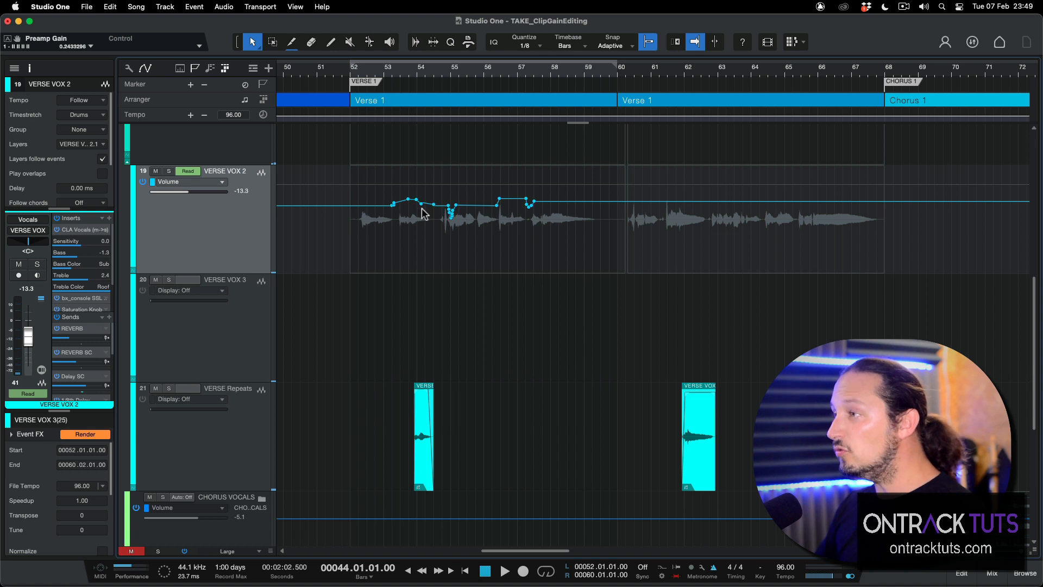
{"action": "mouse_move", "coordinate": [431, 214]}
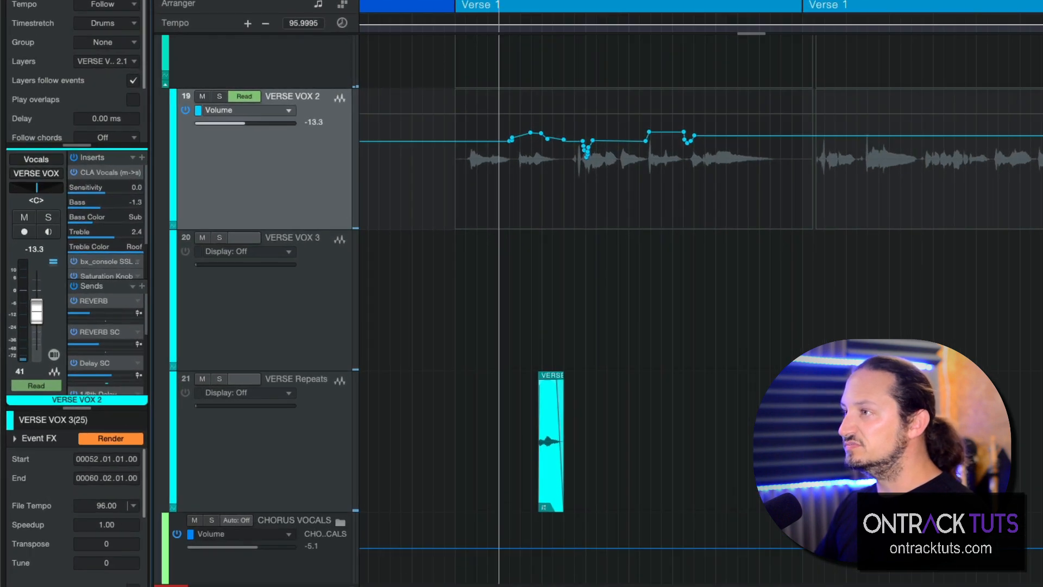
{"action": "mouse_move", "coordinate": [38, 313]}
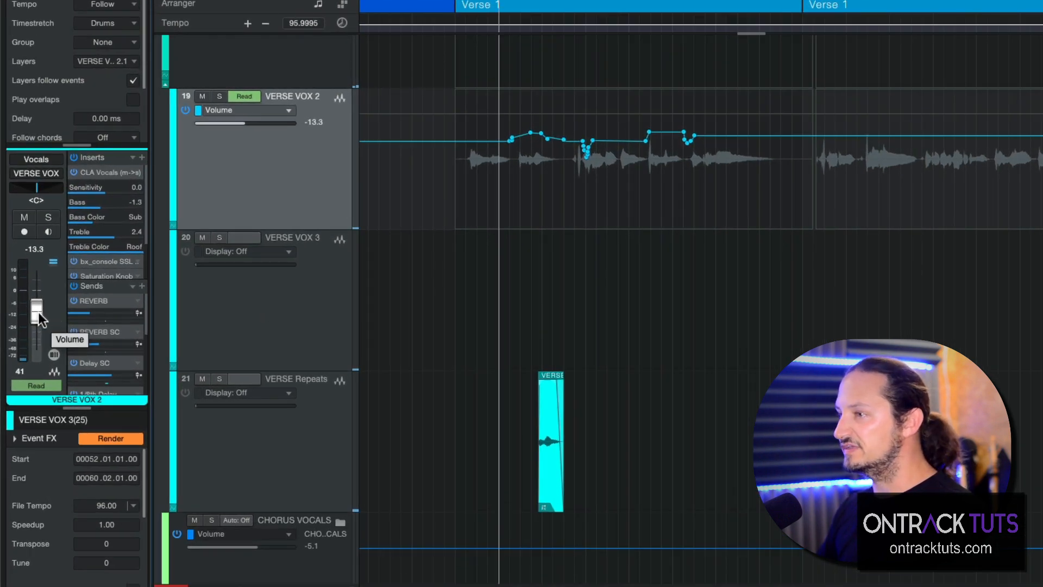
Nudge the verse vocal's volume fader to check how the level reacts.
{"action": "left_click_drag", "start_coordinate": [37, 309], "coordinate": [37, 295]}
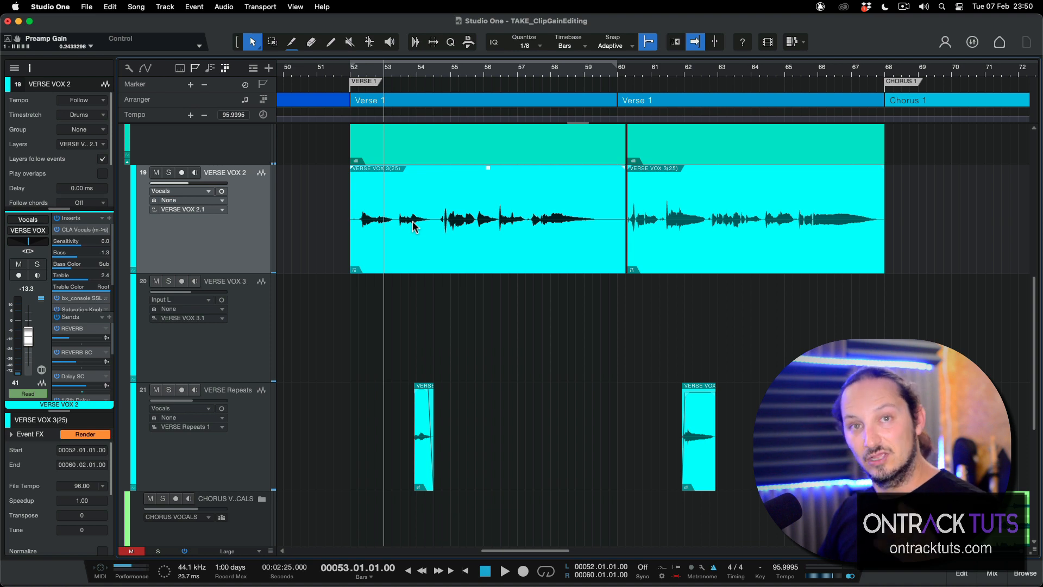
{"action": "mouse_move", "coordinate": [203, 193]}
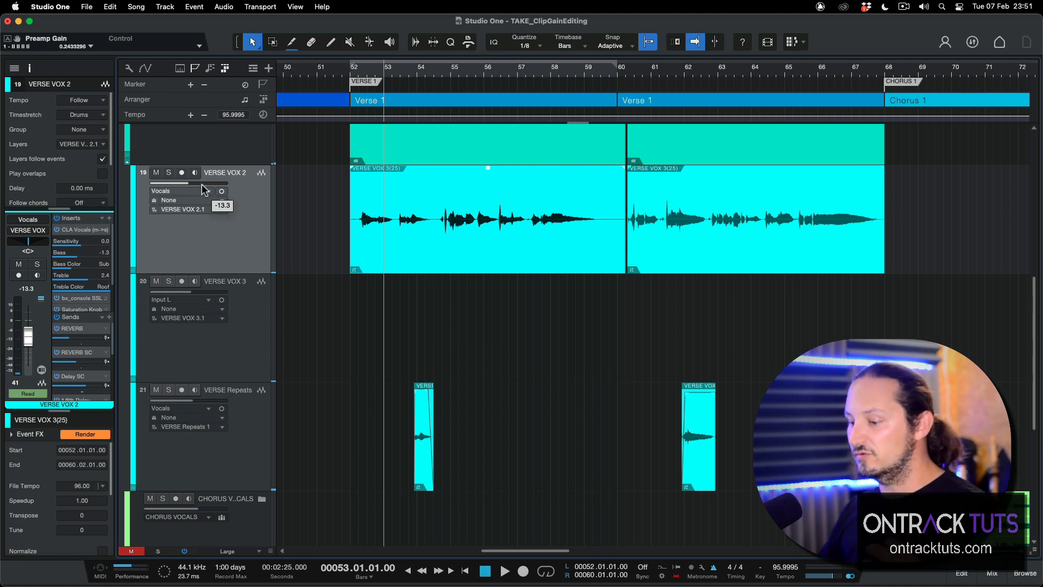
Set VERSE VOX 2's volume automation mode to Auto: Off.
{"action": "left_click", "coordinate": [190, 171]}
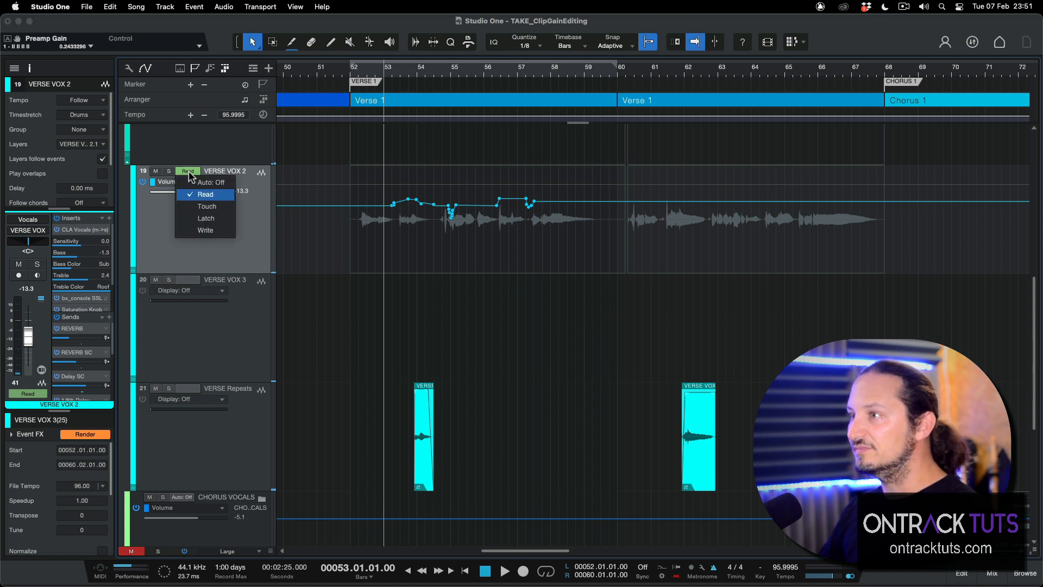
{"action": "left_click", "coordinate": [212, 182]}
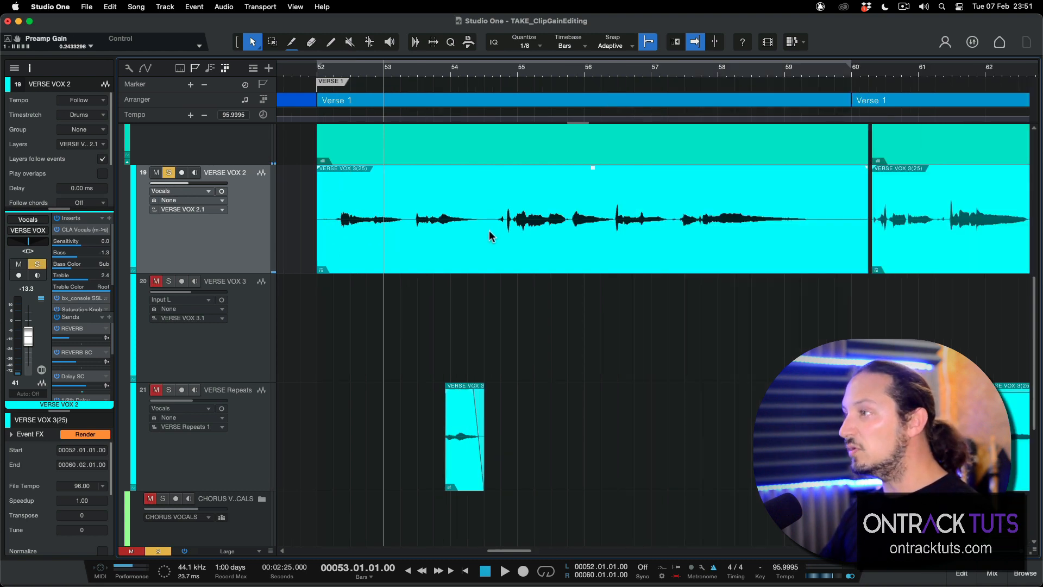
{"action": "mouse_move", "coordinate": [483, 209]}
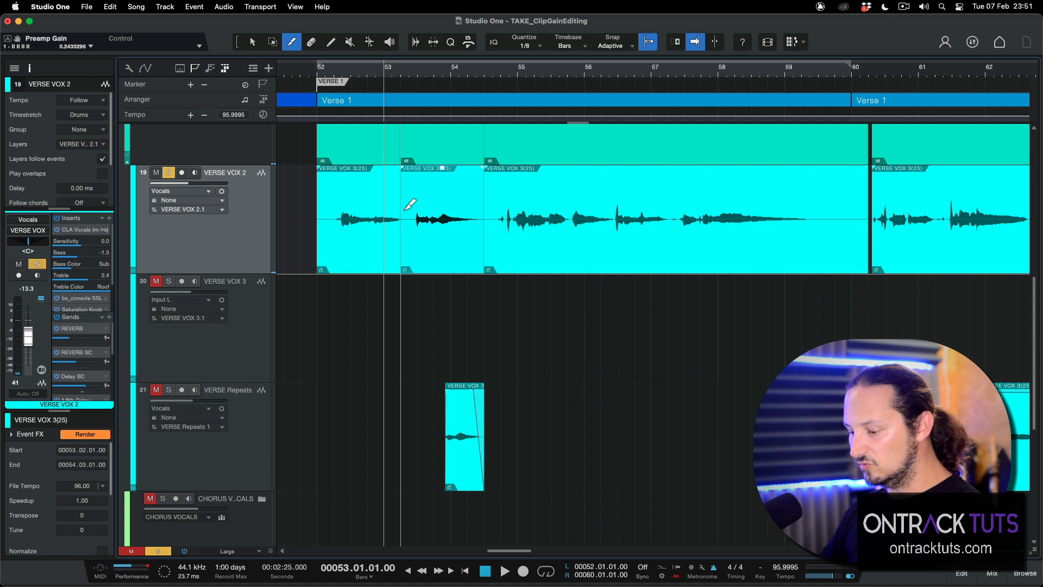
Split the first verse vocal between two phrases near bar 53 and nudge the cut earlier.
{"action": "left_click", "coordinate": [252, 42]}
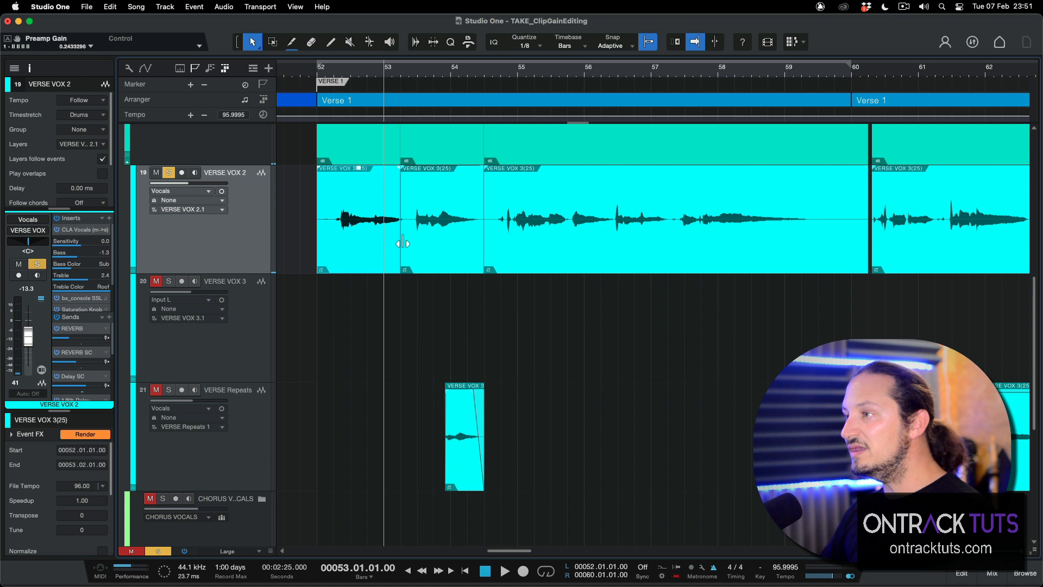
{"action": "left_click_drag", "start_coordinate": [404, 242], "coordinate": [376, 242]}
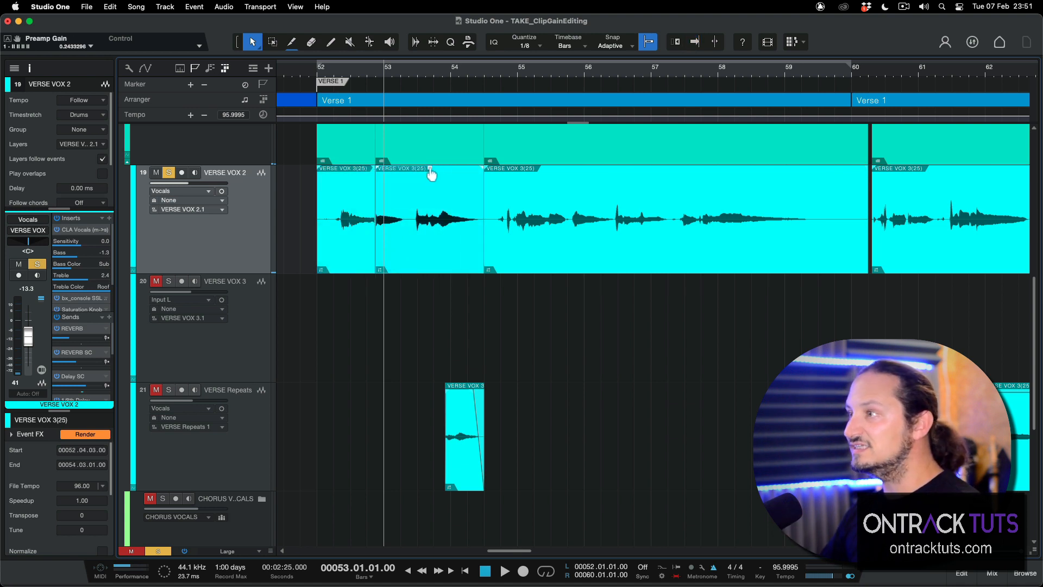
{"action": "left_click_drag", "start_coordinate": [429, 167], "coordinate": [429, 178]}
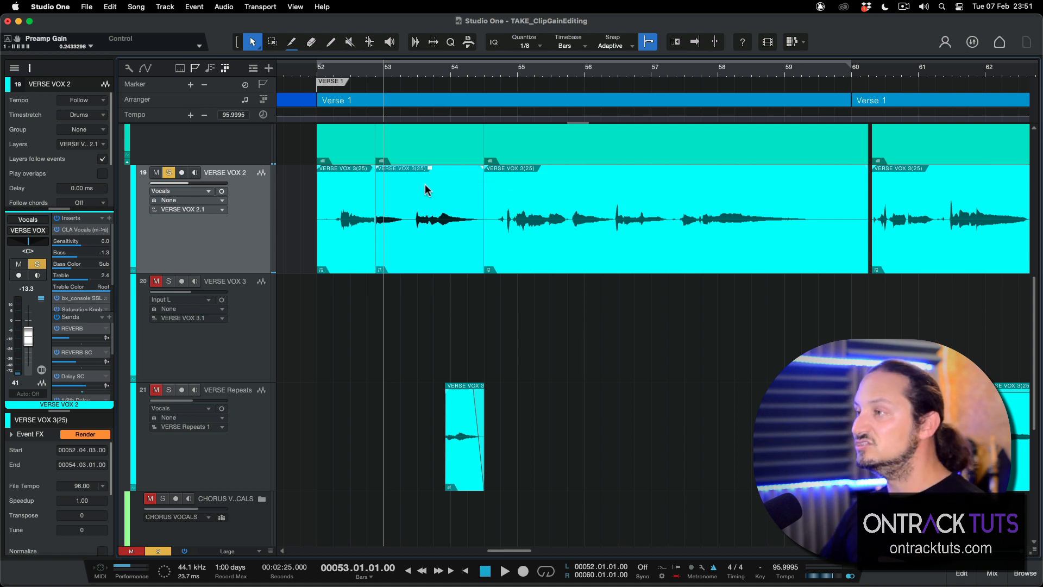
{"action": "mouse_move", "coordinate": [401, 241]}
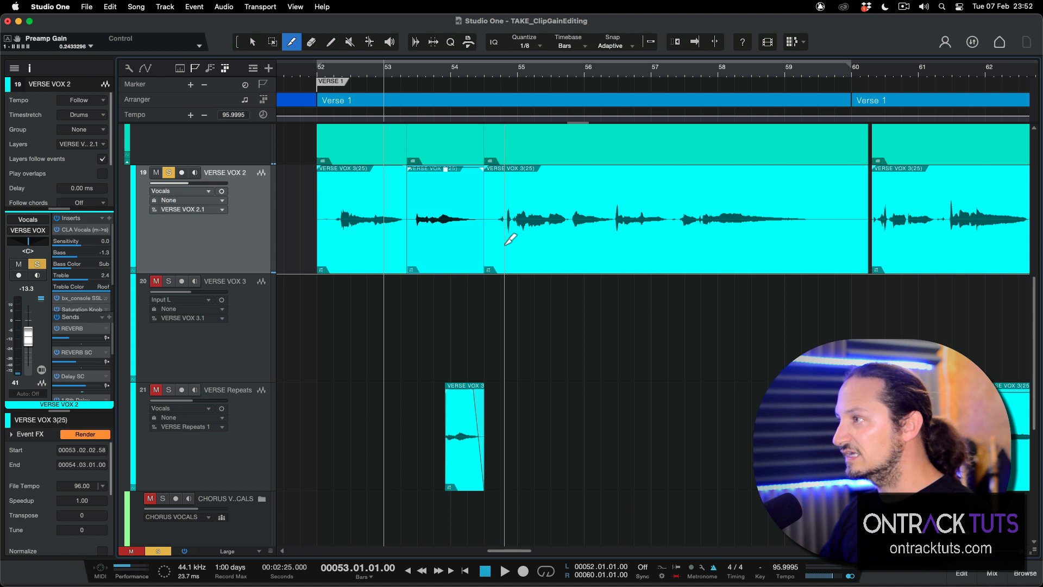
Add two more splits before the next phrases around bar 54.
{"action": "left_click", "coordinate": [251, 41]}
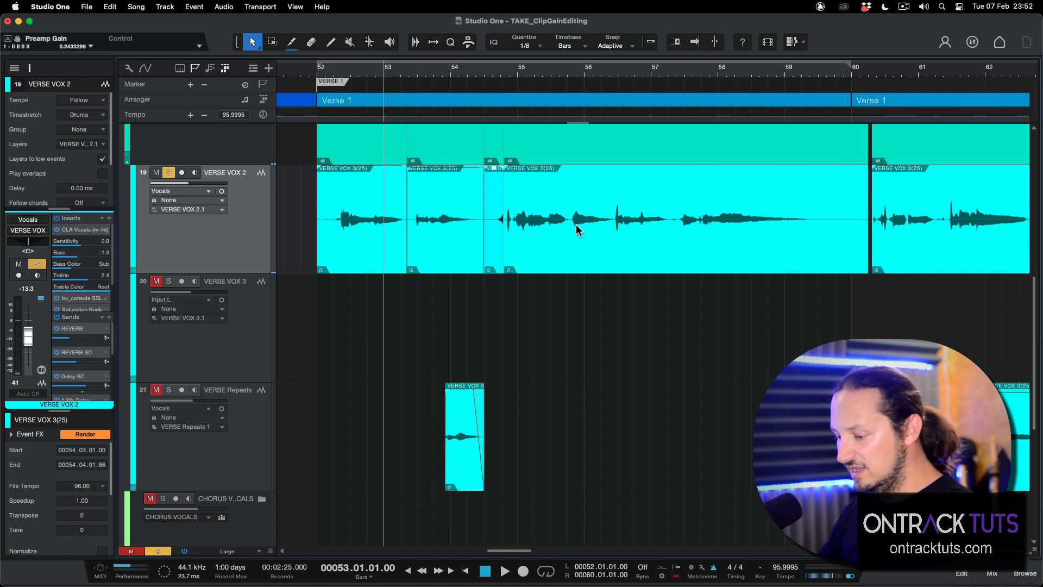
{"action": "left_click", "coordinate": [291, 42]}
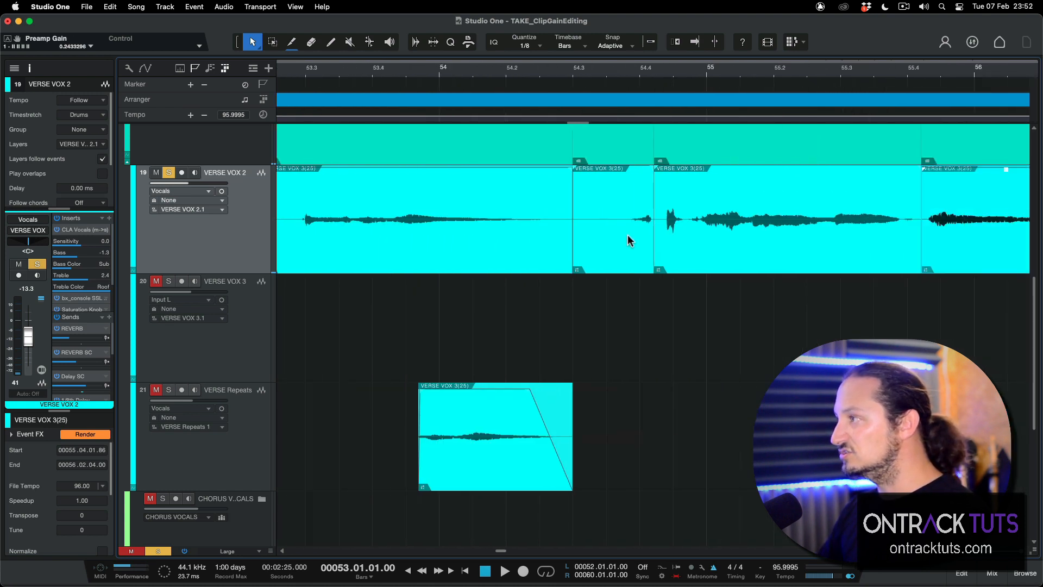
Split the verse vocal just before bar 55 to isolate a short phrase.
{"action": "scroll", "scroll_direction": "right", "scroll_amount": 3}
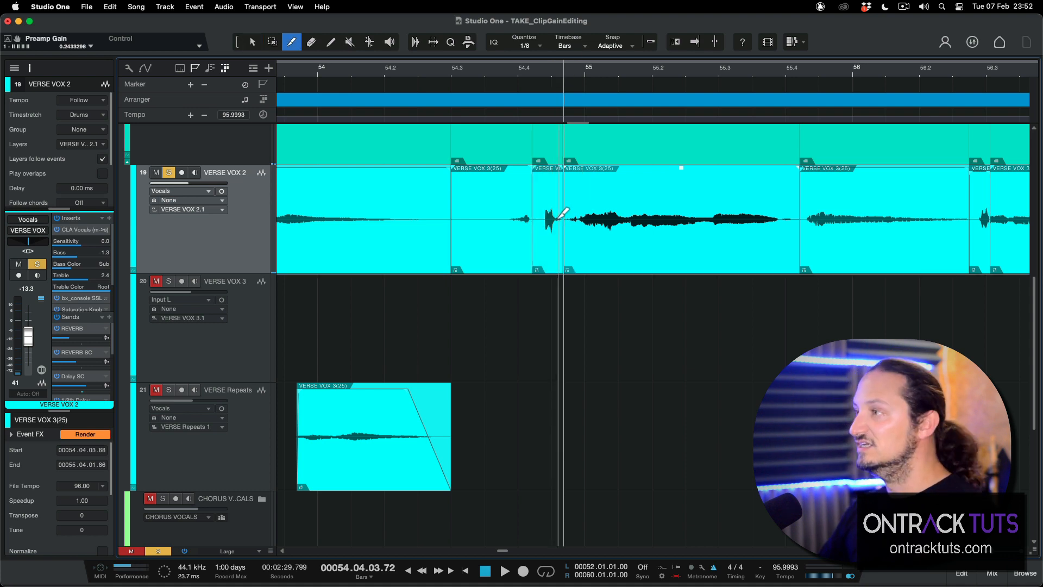
{"action": "left_click", "coordinate": [251, 42]}
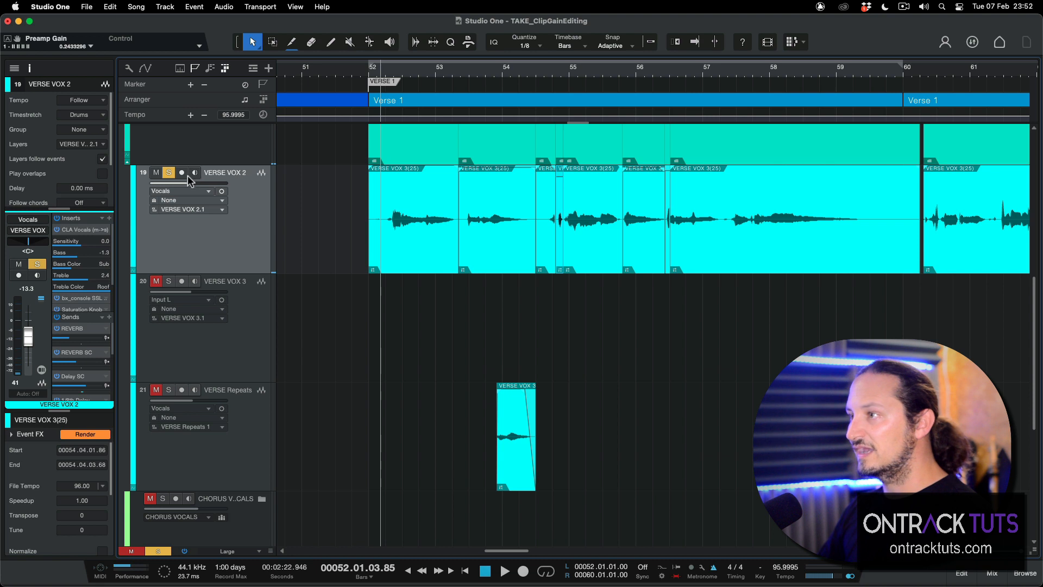
{"action": "mouse_move", "coordinate": [351, 220]}
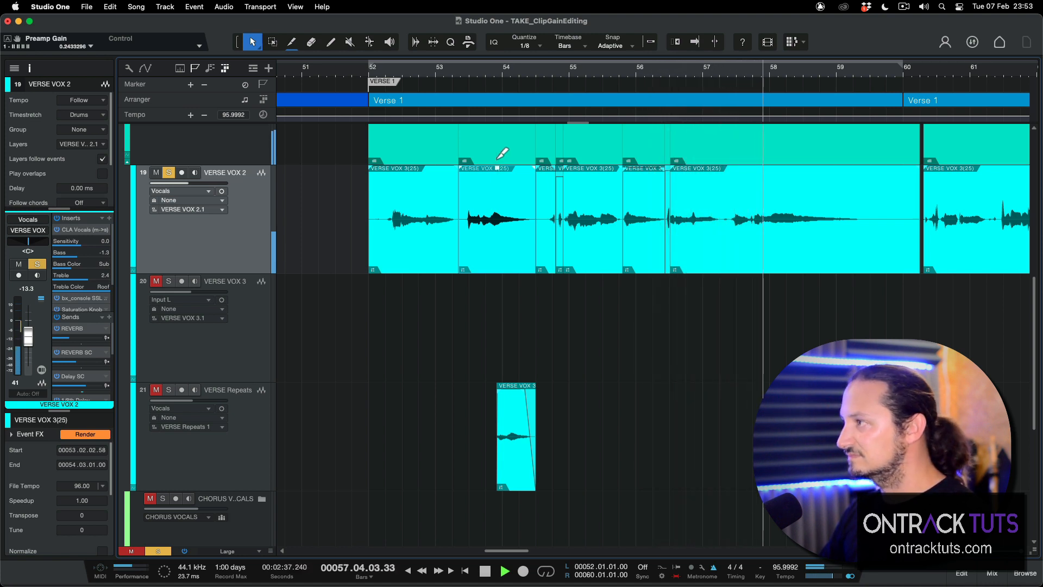
Raise the second vocal piece's clip gain by about 11 dB to match the others.
{"action": "left_click", "coordinate": [291, 42]}
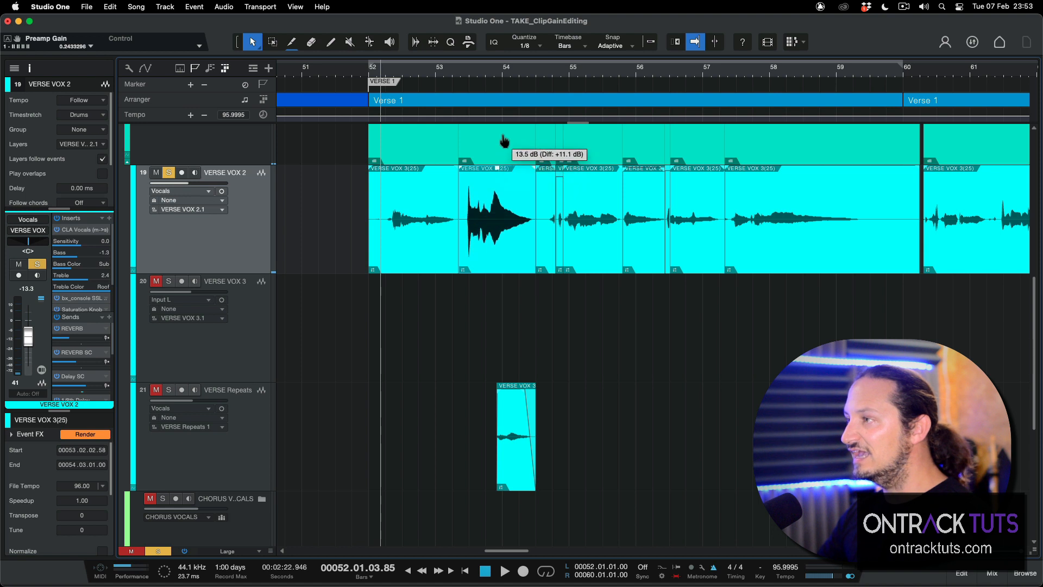
{"action": "left_click_drag", "start_coordinate": [503, 141], "coordinate": [498, 165]}
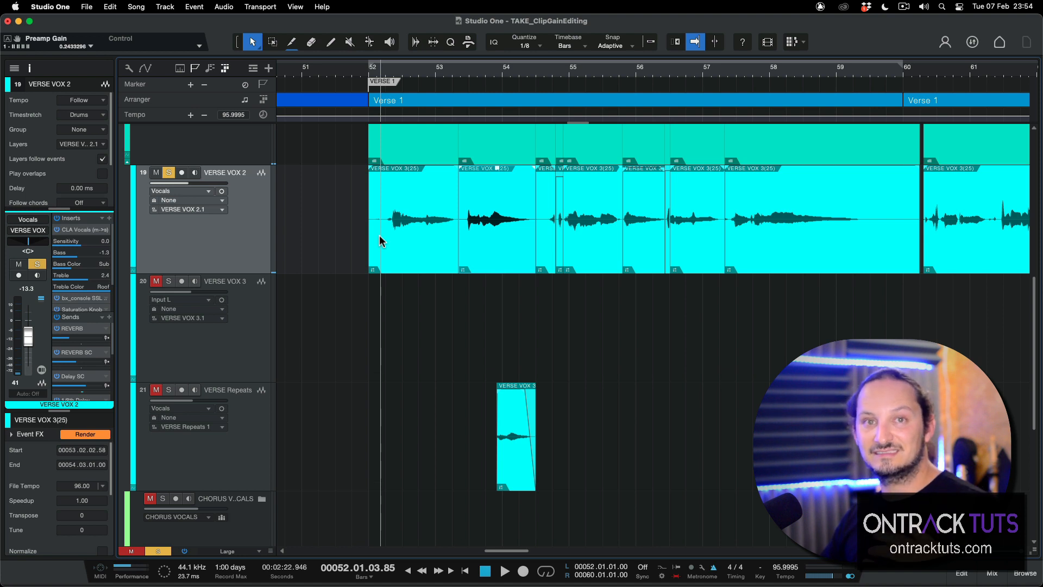
{"action": "mouse_move", "coordinate": [469, 242]}
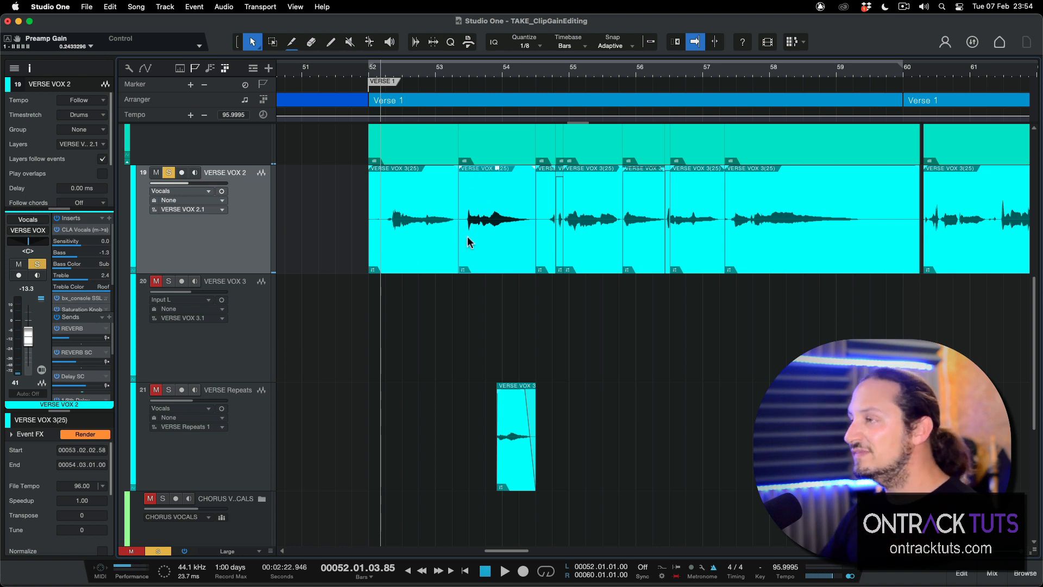
{"action": "mouse_move", "coordinate": [491, 233]}
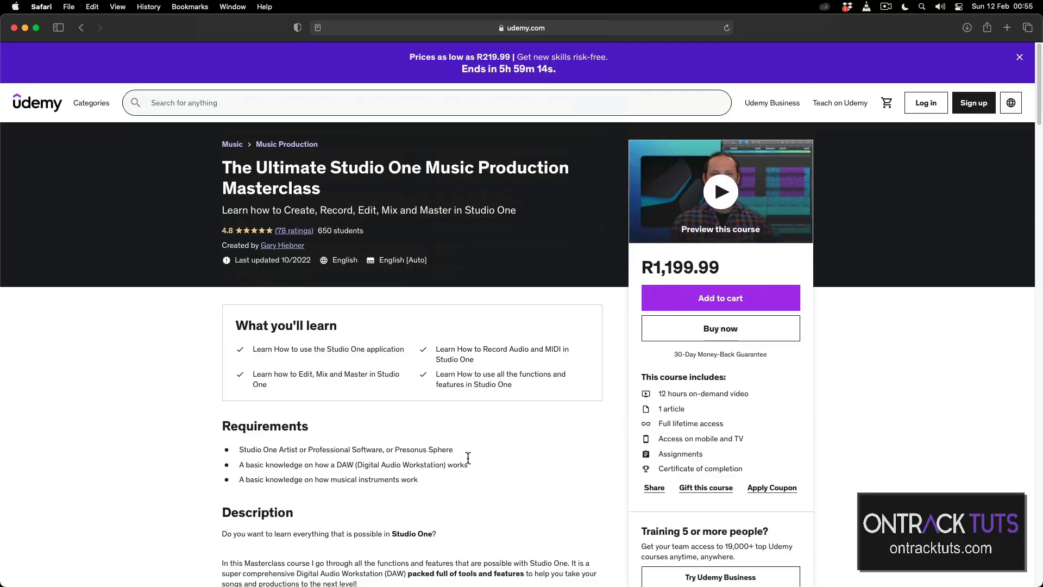
{"action": "mouse_move", "coordinate": [341, 160]}
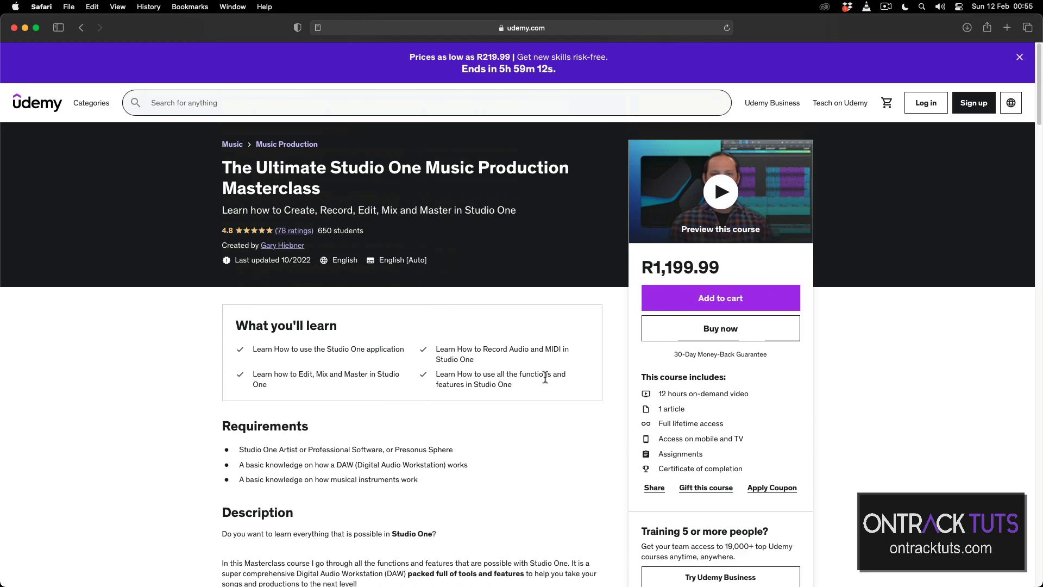
Scroll the Studio One Masterclass course page down to its description.
{"action": "scroll", "scroll_direction": "down", "scroll_amount": 3}
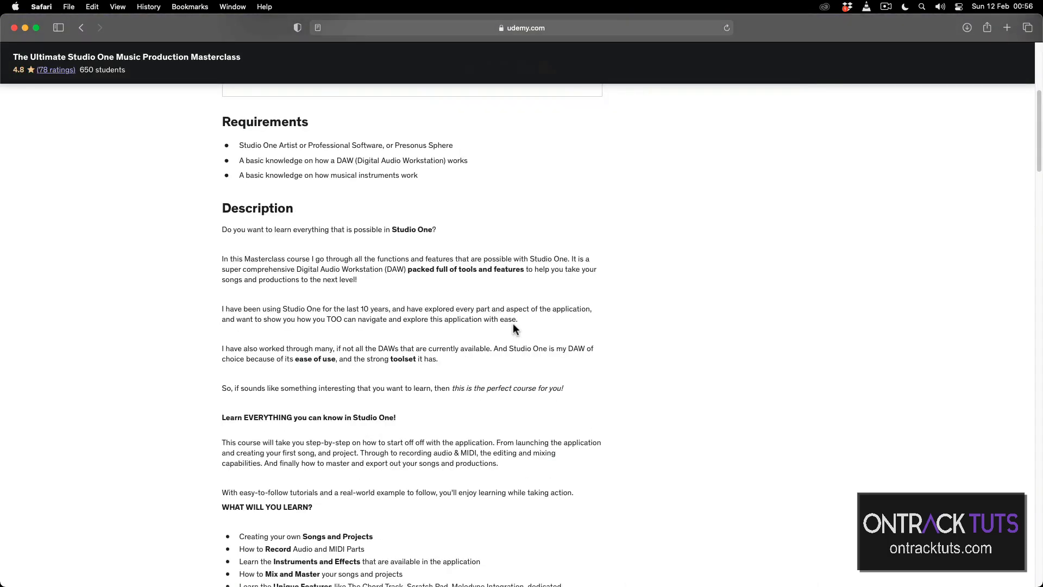